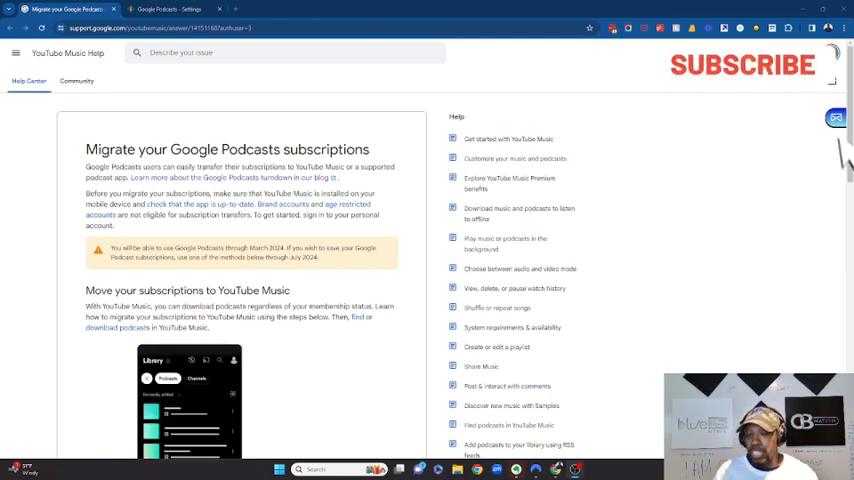
Scroll through the YouTube Music Help steps for transferring Google Podcasts subscriptions.
{"action": "left_click", "coordinate": [742, 64]}
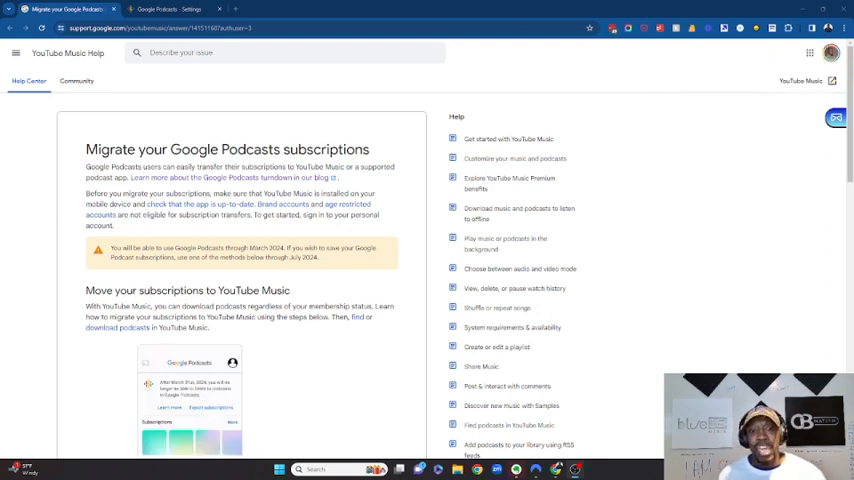
{"action": "scroll", "scroll_direction": "down", "scroll_amount": 3}
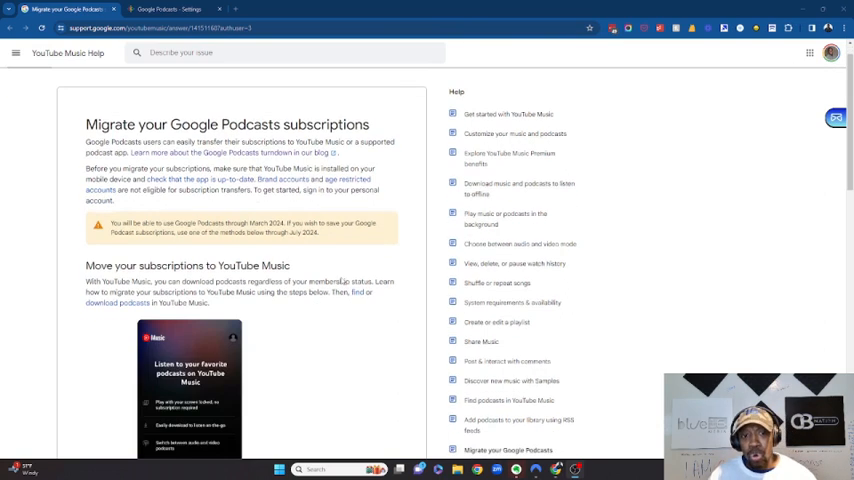
{"action": "scroll", "scroll_direction": "down", "scroll_amount": 3}
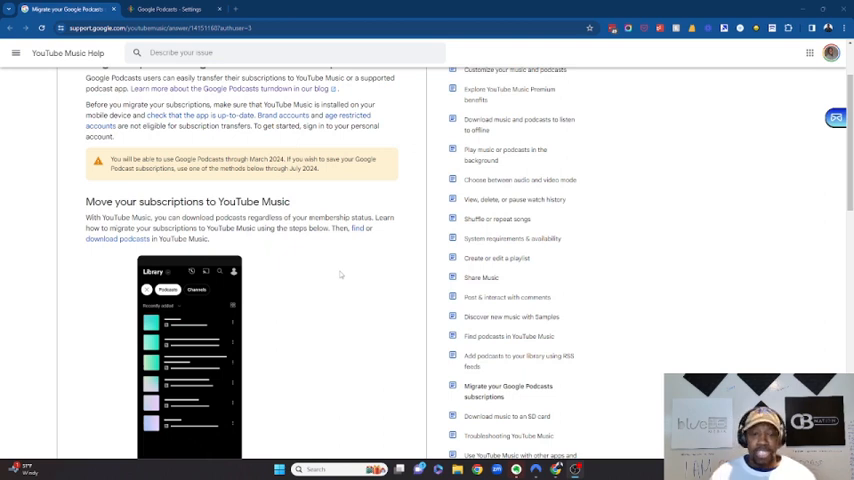
{"action": "scroll", "scroll_direction": "down", "scroll_amount": 3}
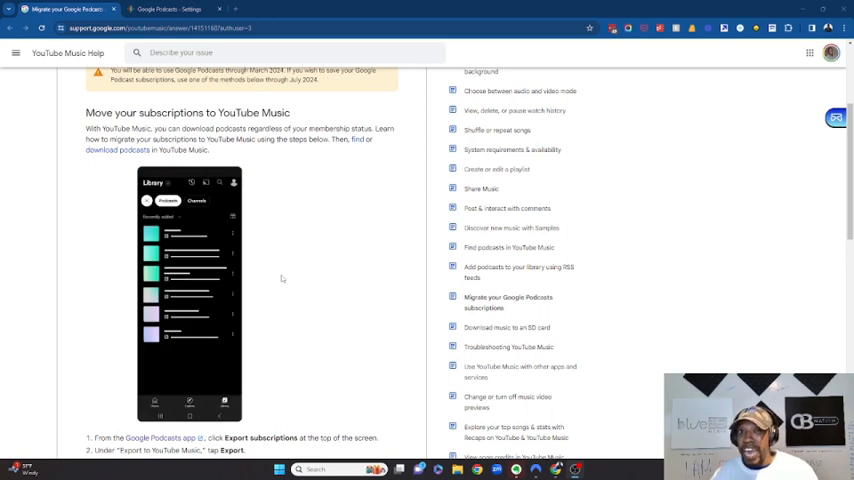
{"action": "mouse_move", "coordinate": [308, 292]}
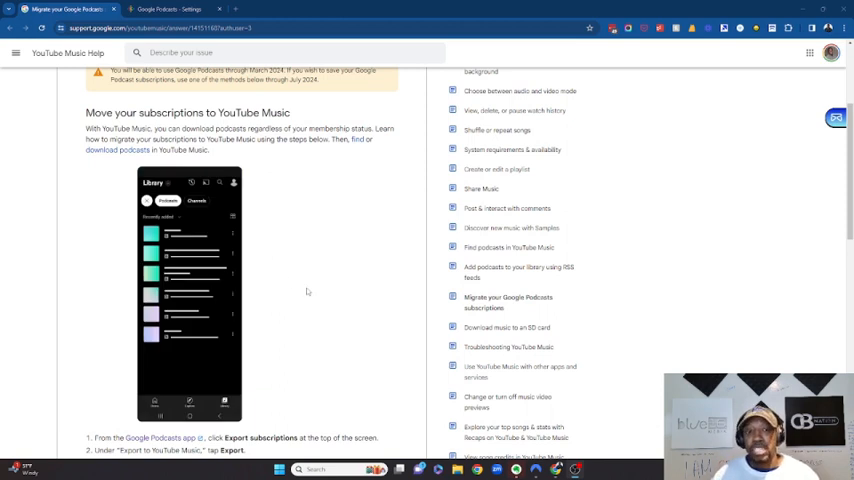
{"action": "scroll", "scroll_direction": "up", "scroll_amount": 3}
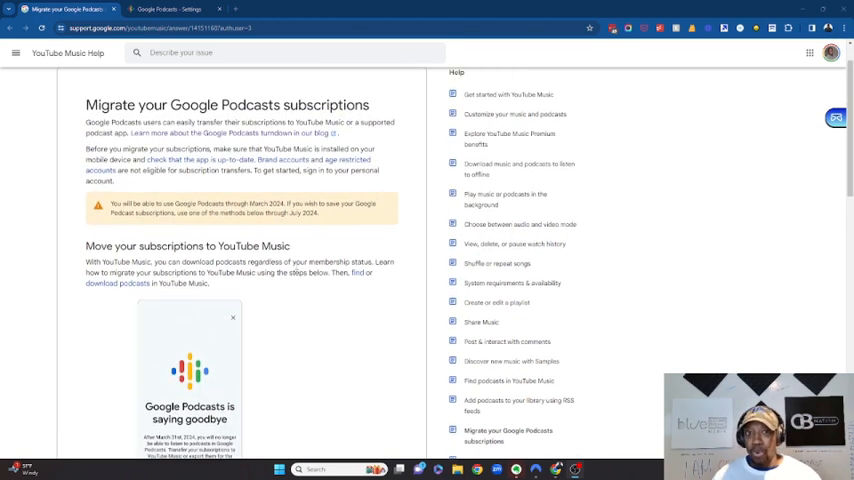
{"action": "scroll", "scroll_direction": "down", "scroll_amount": 3}
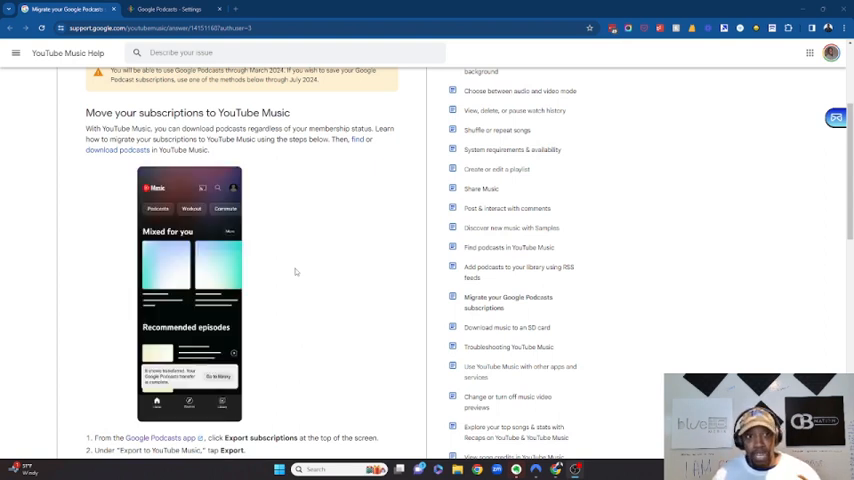
{"action": "scroll", "scroll_direction": "down", "scroll_amount": 3}
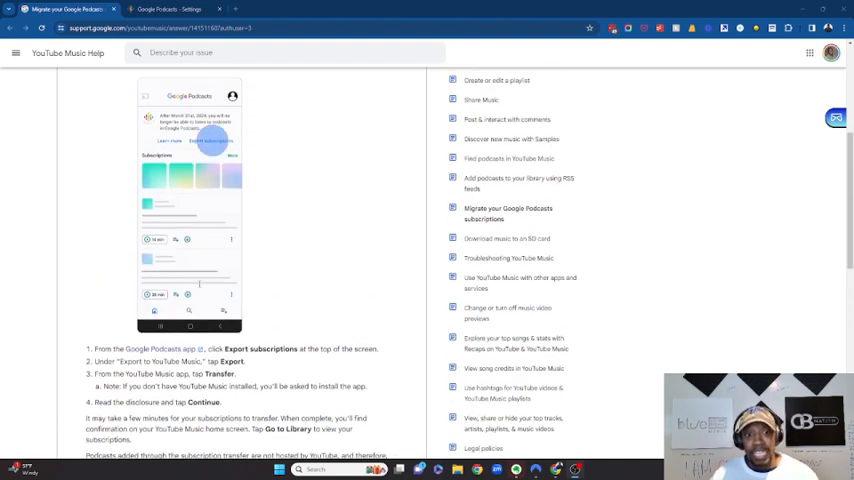
Reread the migration steps from export to Transfer and return to the article's introduction.
{"action": "left_click", "coordinate": [214, 140]}
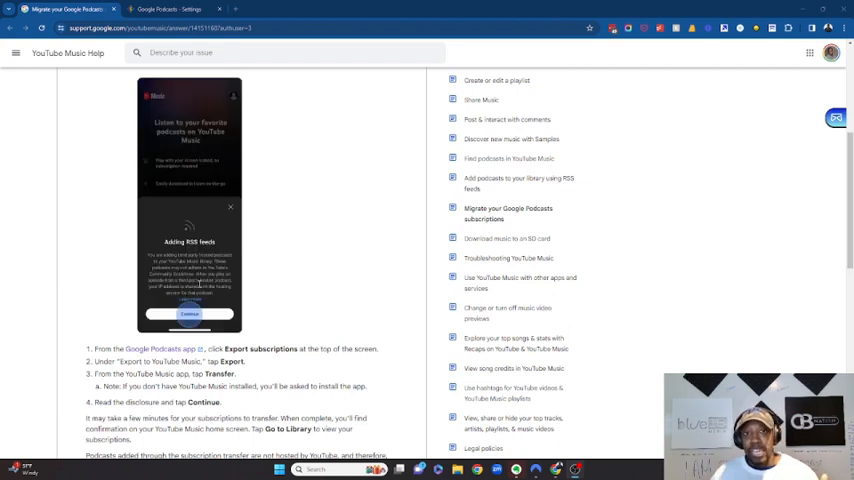
{"action": "scroll", "scroll_direction": "down", "scroll_amount": 3}
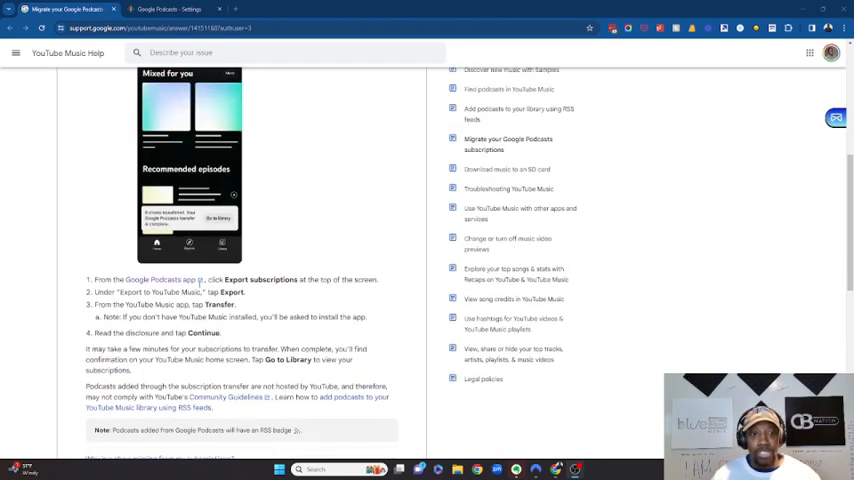
{"action": "scroll", "scroll_direction": "down", "scroll_amount": 3}
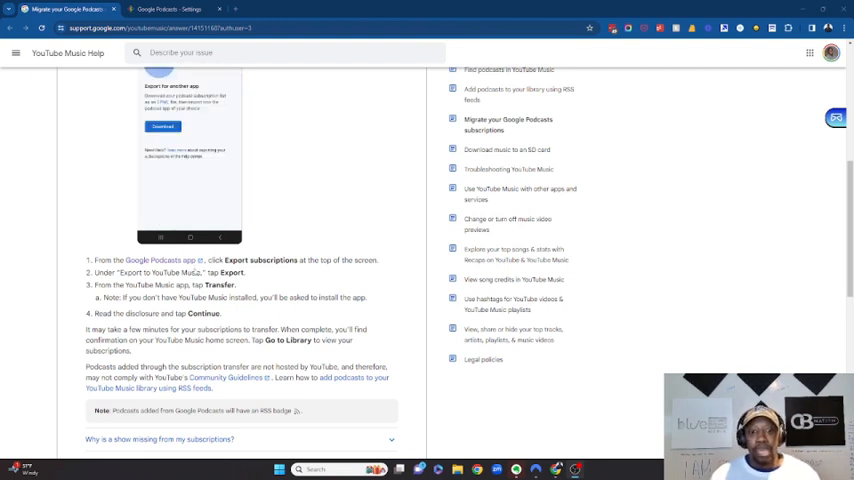
{"action": "scroll", "scroll_direction": "up", "scroll_amount": 3}
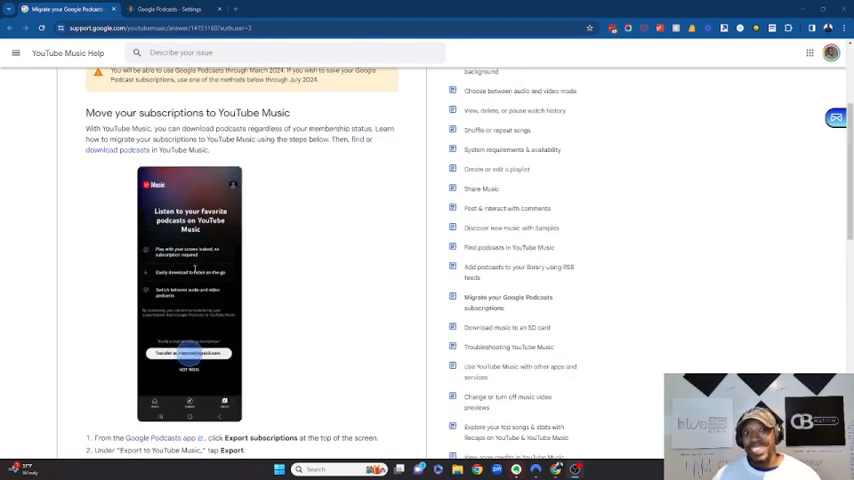
{"action": "scroll", "scroll_direction": "up", "scroll_amount": 3}
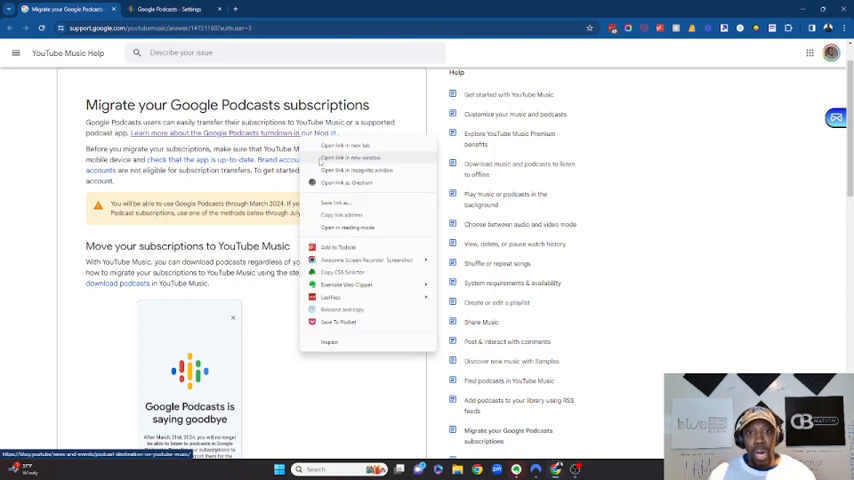
Open the Google Podcasts turndown blog post and the podcast download page in new tabs.
{"action": "left_click", "coordinate": [344, 158]}
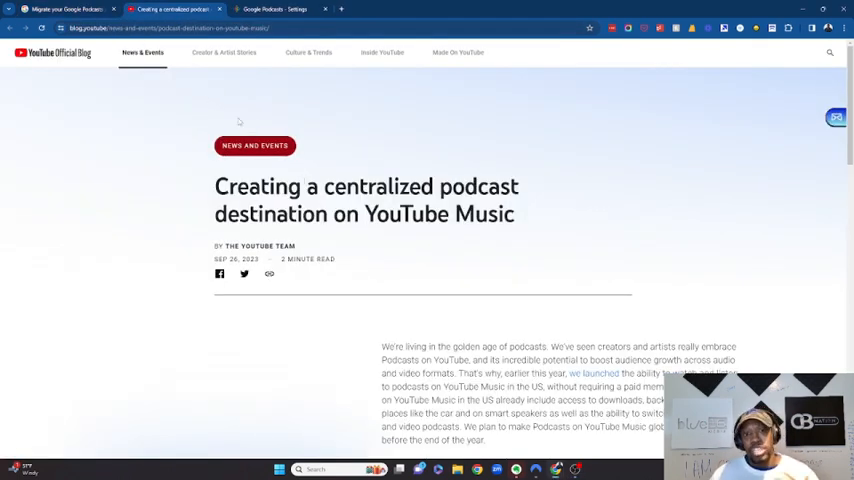
{"action": "left_click", "coordinate": [64, 8]}
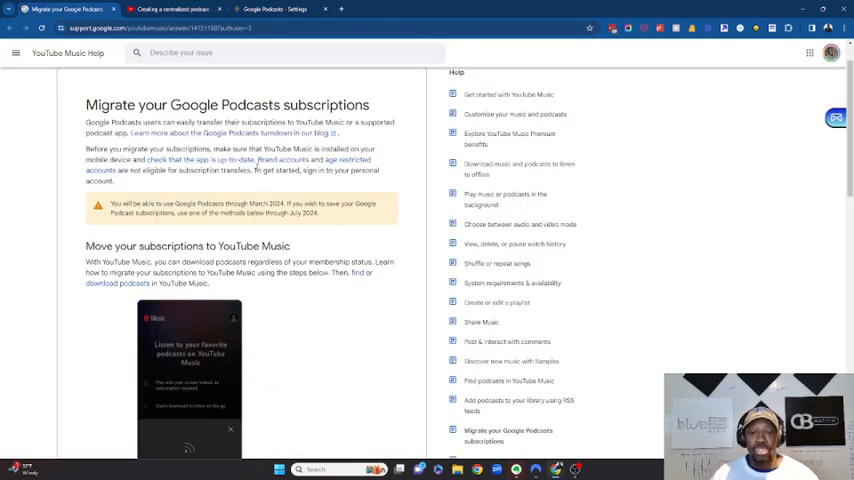
{"action": "scroll", "scroll_direction": "down", "scroll_amount": 3}
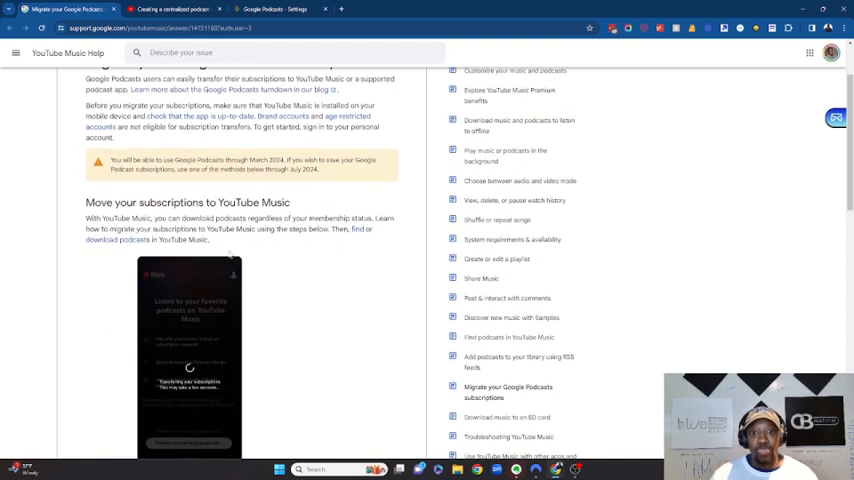
{"action": "right_click", "coordinate": [358, 228]}
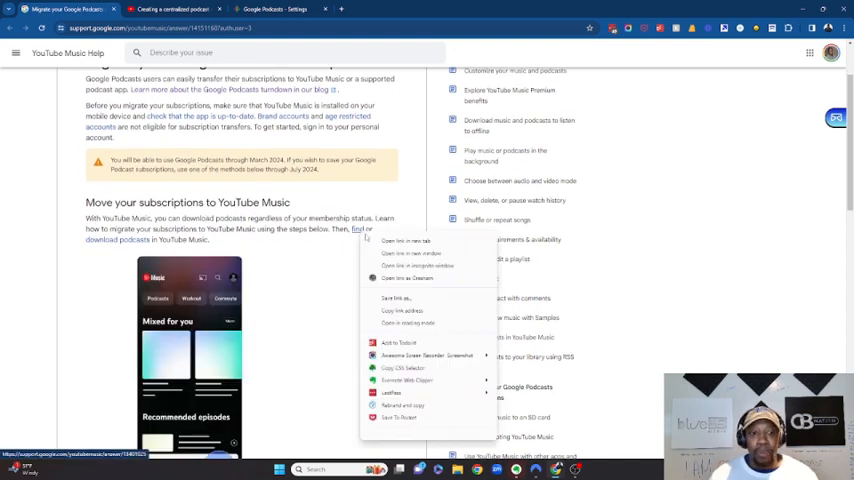
{"action": "left_click", "coordinate": [404, 240]}
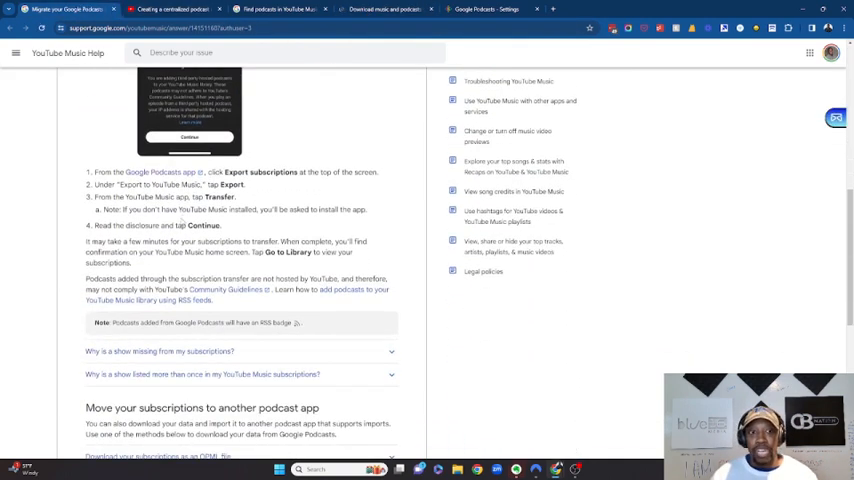
Open another linked help page in a new tab and switch to the Google Podcasts settings page.
{"action": "right_click", "coordinate": [160, 172]}
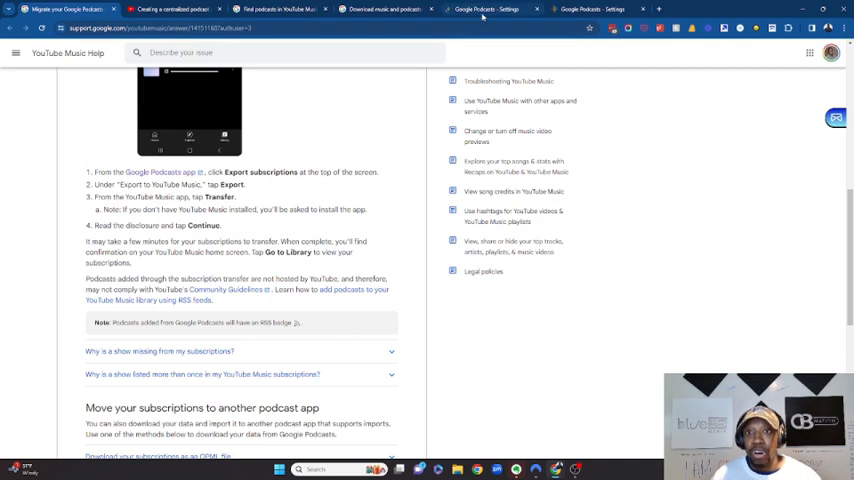
{"action": "left_click", "coordinate": [490, 8]}
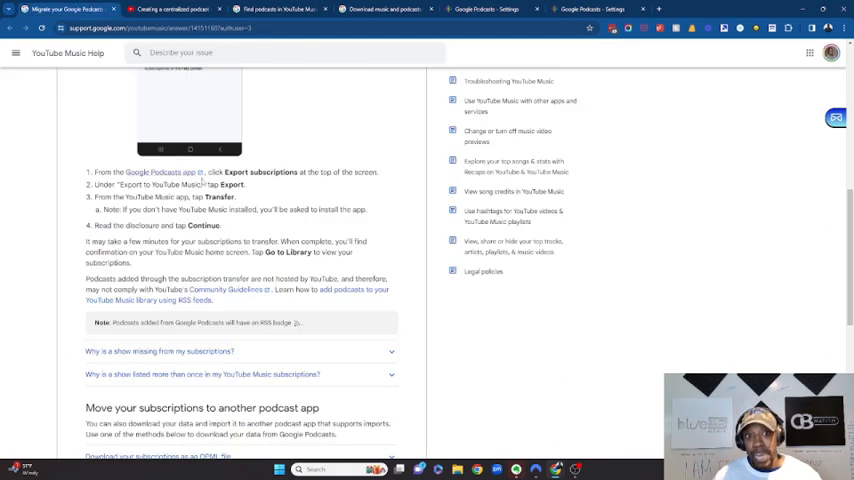
{"action": "left_click", "coordinate": [486, 8]}
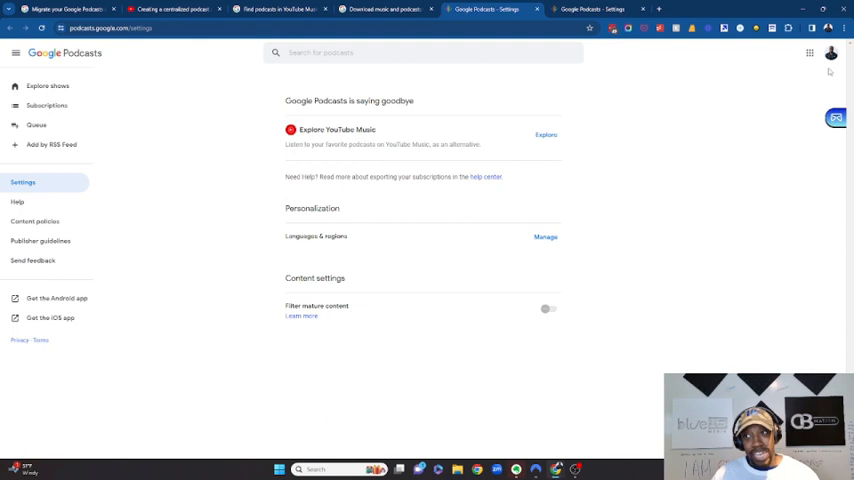
In Google Podcasts Settings, use Export subscriptions to export them to YouTube Music.
{"action": "left_click", "coordinate": [832, 52]}
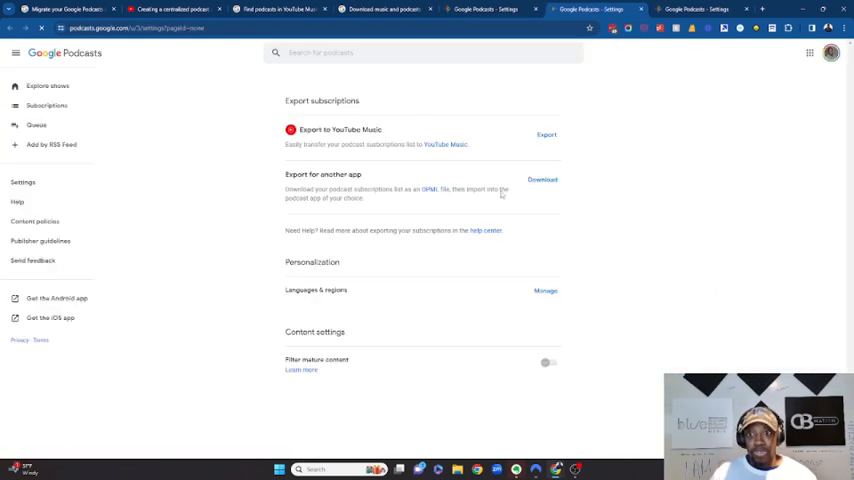
{"action": "left_click", "coordinate": [490, 8]}
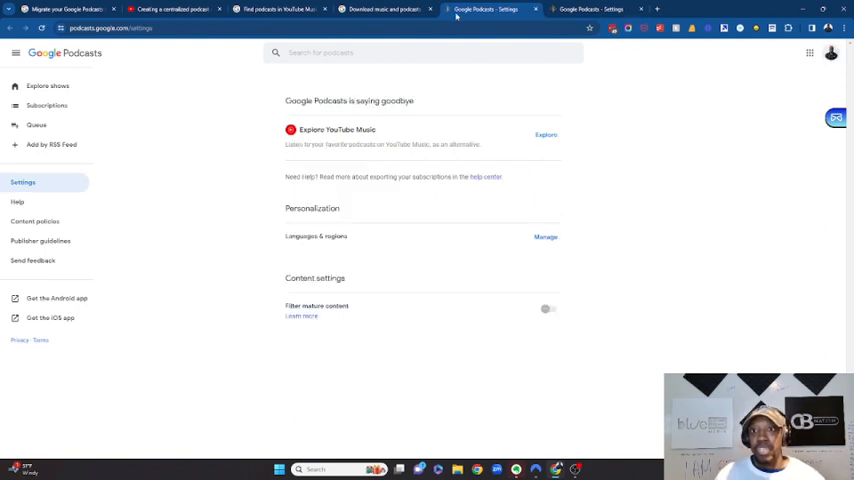
{"action": "mouse_move", "coordinate": [832, 52]}
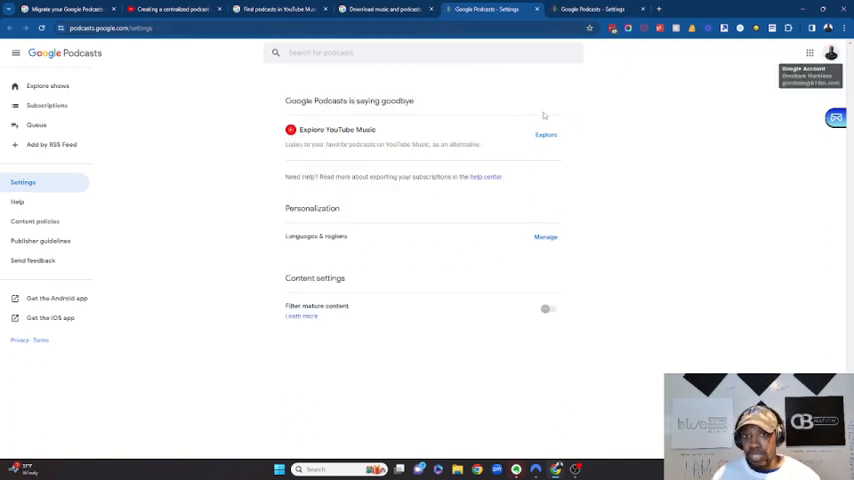
{"action": "mouse_move", "coordinate": [546, 136]}
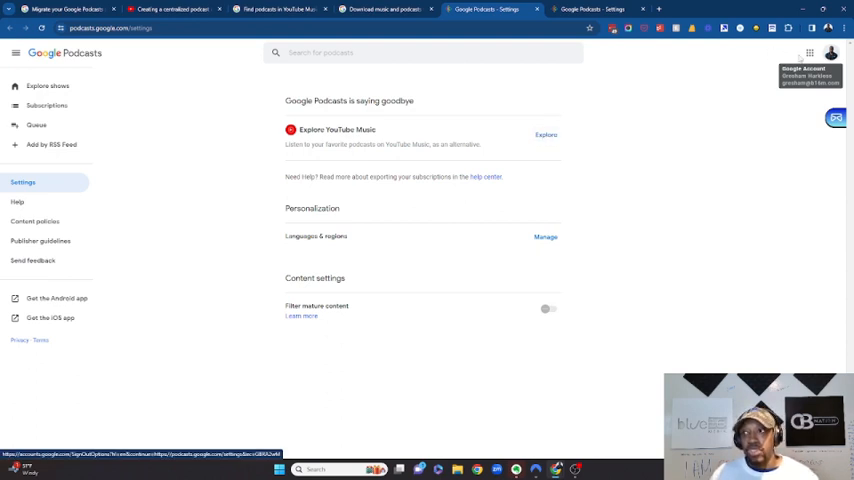
{"action": "left_click", "coordinate": [590, 8]}
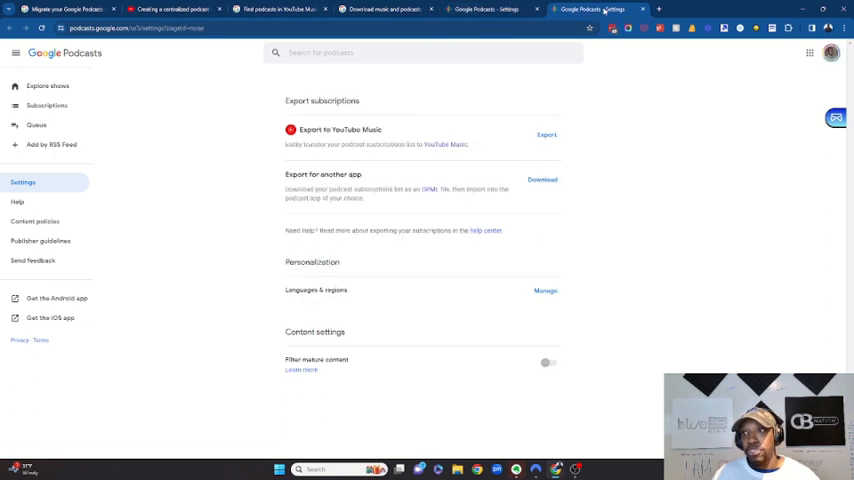
{"action": "mouse_move", "coordinate": [556, 144]}
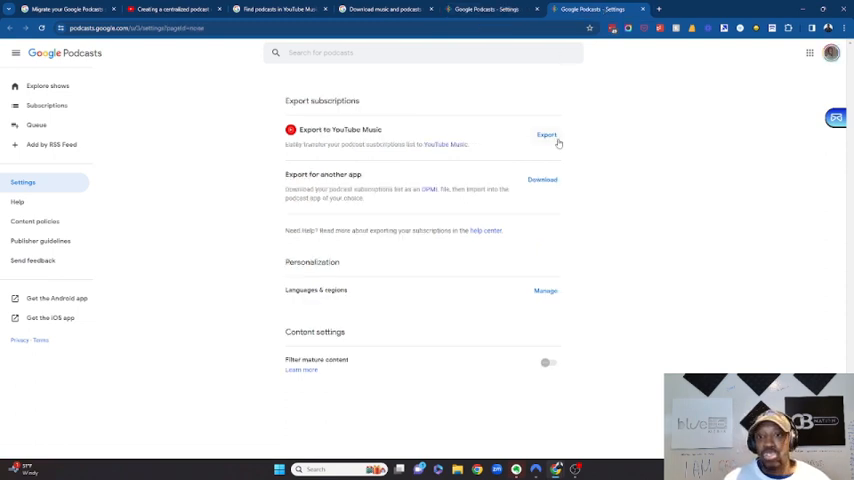
{"action": "left_click", "coordinate": [546, 136]}
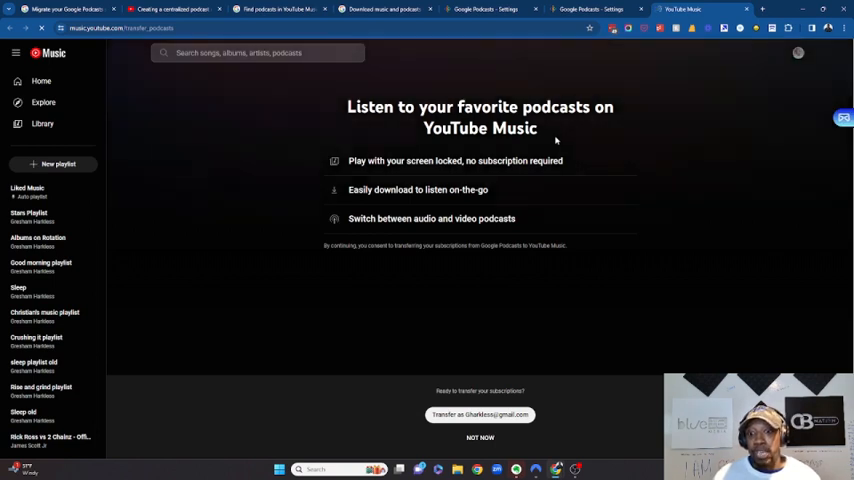
{"action": "mouse_move", "coordinate": [502, 298]}
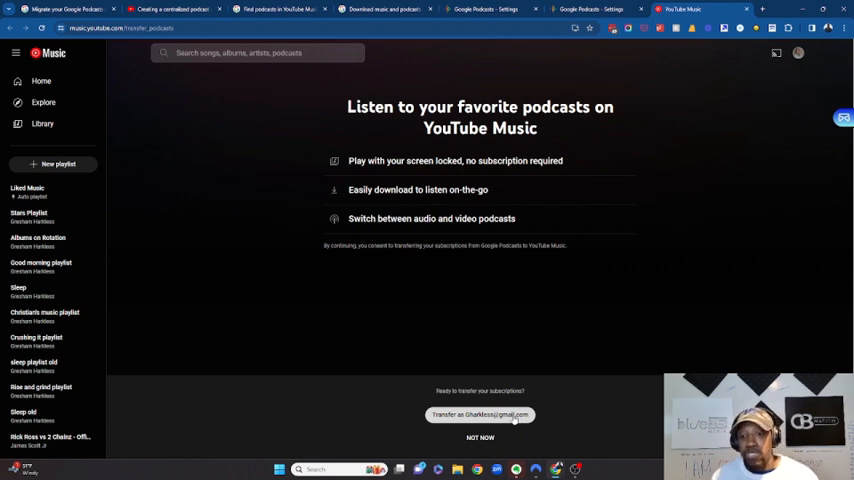
Choose Transfer as the signed-in account to move the podcast subscriptions into YouTube Music.
{"action": "left_click", "coordinate": [480, 414]}
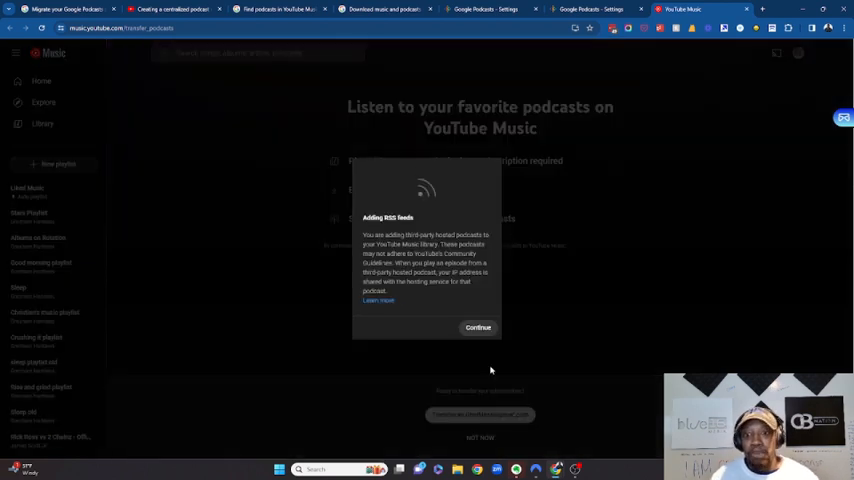
{"action": "mouse_move", "coordinate": [470, 304]}
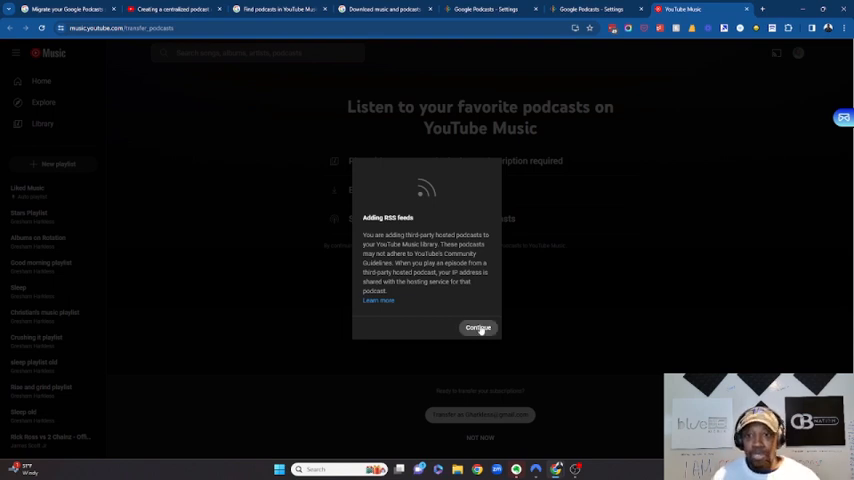
{"action": "mouse_move", "coordinate": [378, 300]}
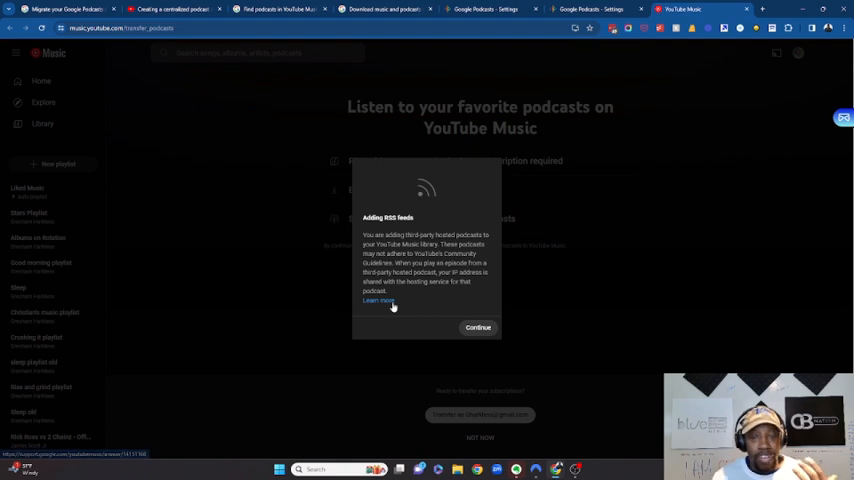
Continue past the RSS feeds notice, browse the transferred Library podcasts, and acknowledge the still-transferring notice.
{"action": "left_click", "coordinate": [478, 328]}
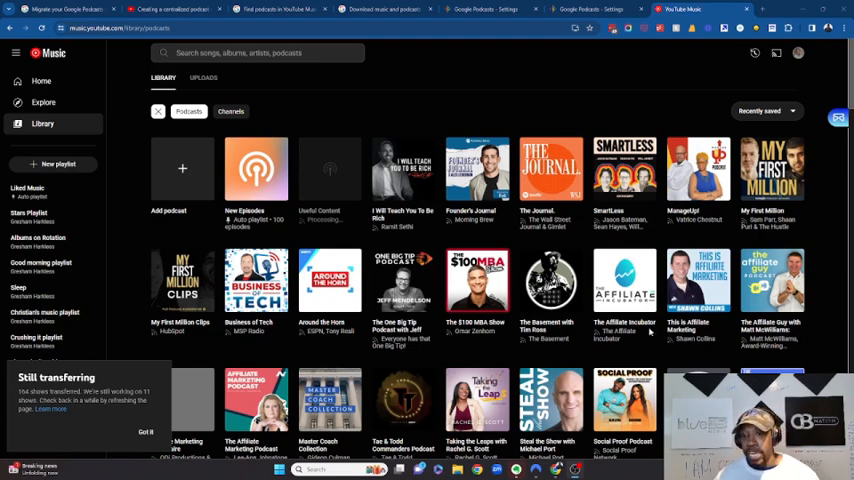
{"action": "scroll", "scroll_direction": "down", "scroll_amount": 3}
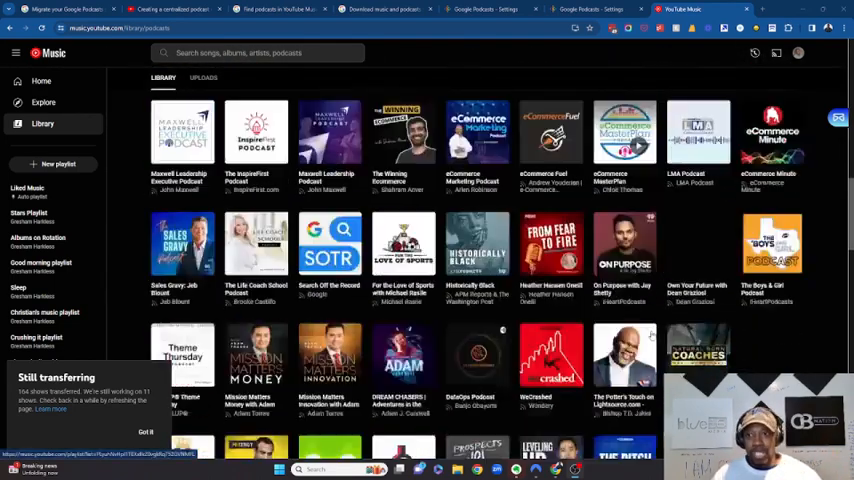
{"action": "scroll", "scroll_direction": "down", "scroll_amount": 3}
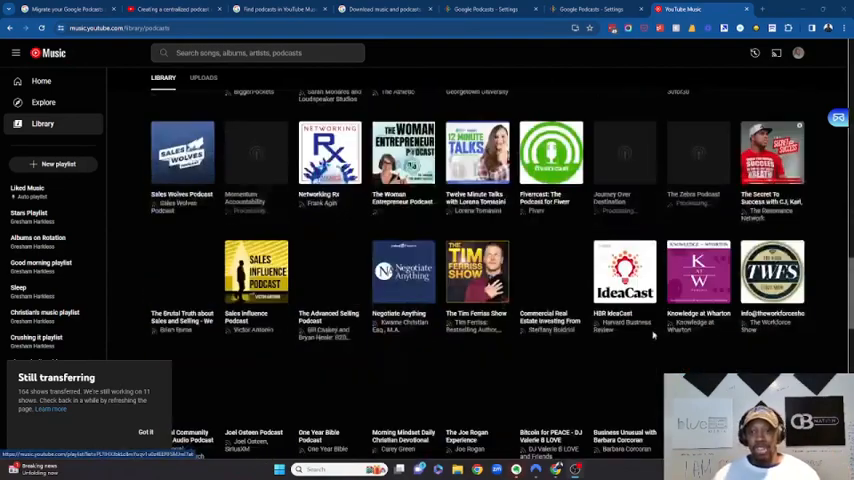
{"action": "scroll", "scroll_direction": "down", "scroll_amount": 3}
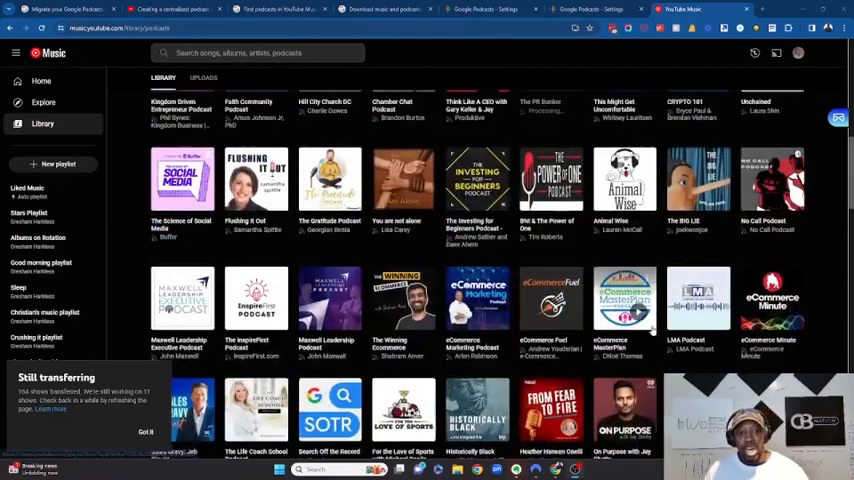
{"action": "scroll", "scroll_direction": "up", "scroll_amount": 3}
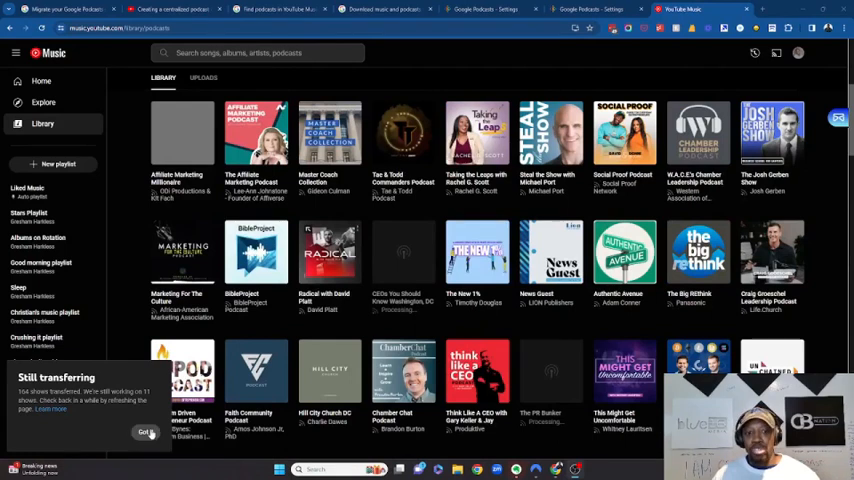
{"action": "left_click", "coordinate": [144, 432]}
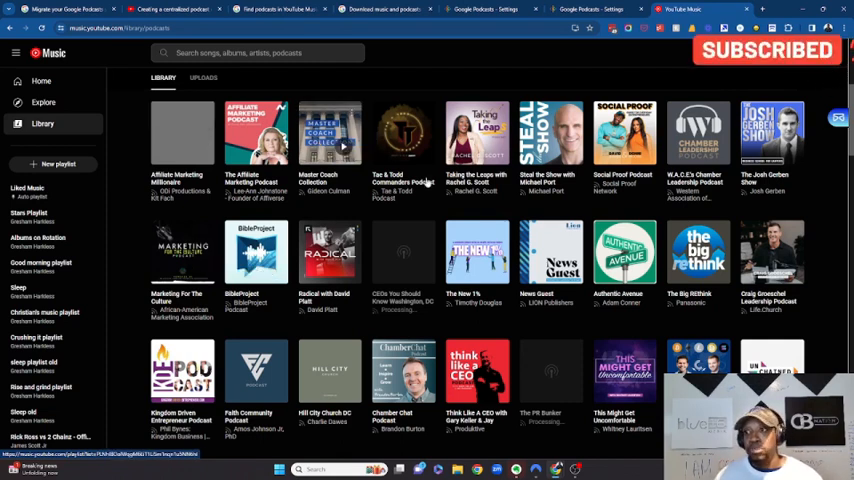
{"action": "mouse_move", "coordinate": [820, 342]}
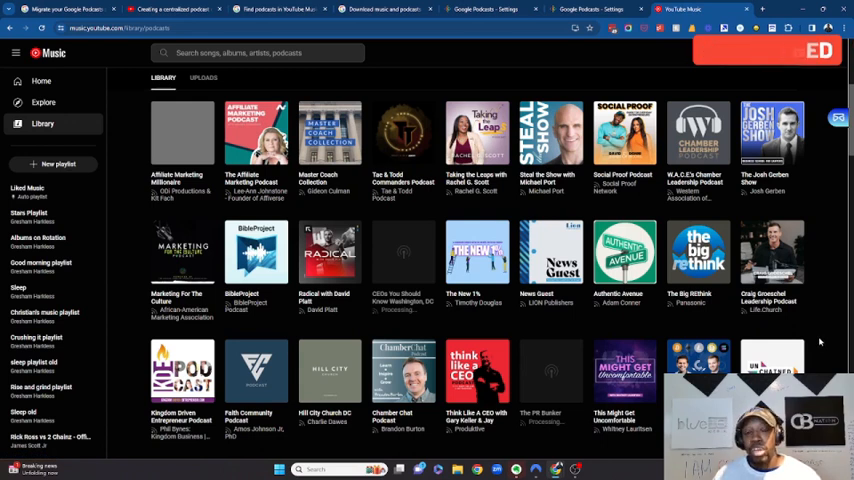